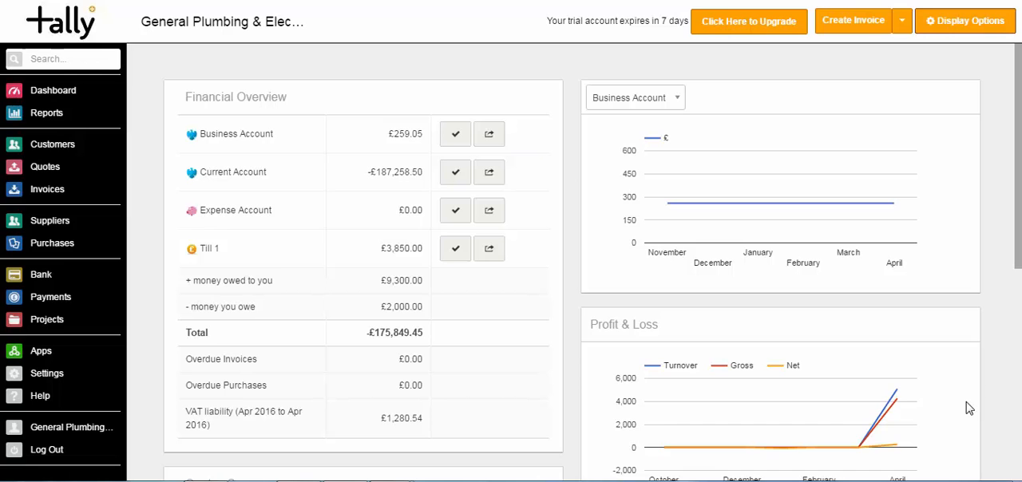
pyautogui.moveTo(179, 289)
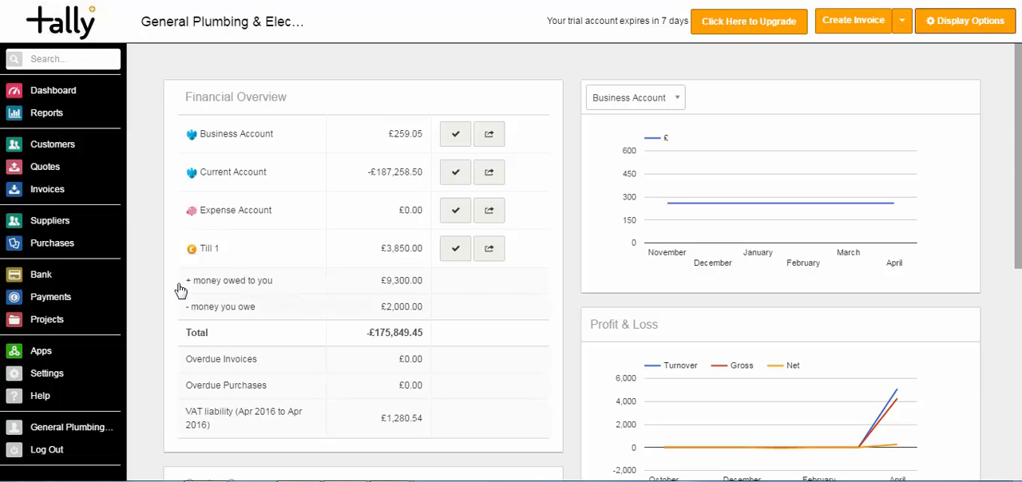
pyautogui.moveTo(41, 281)
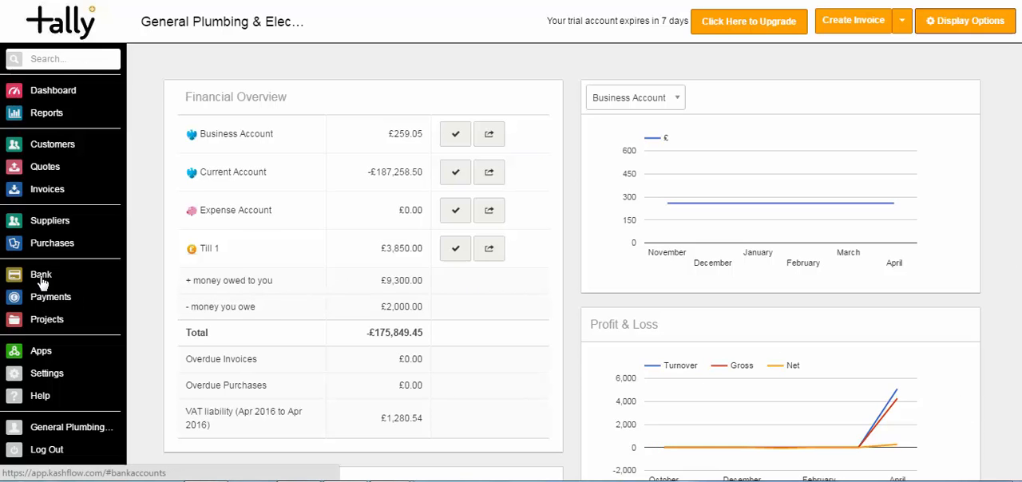
# Go to the Bank Accounts overview from the sidebar.
pyautogui.click(41, 274)
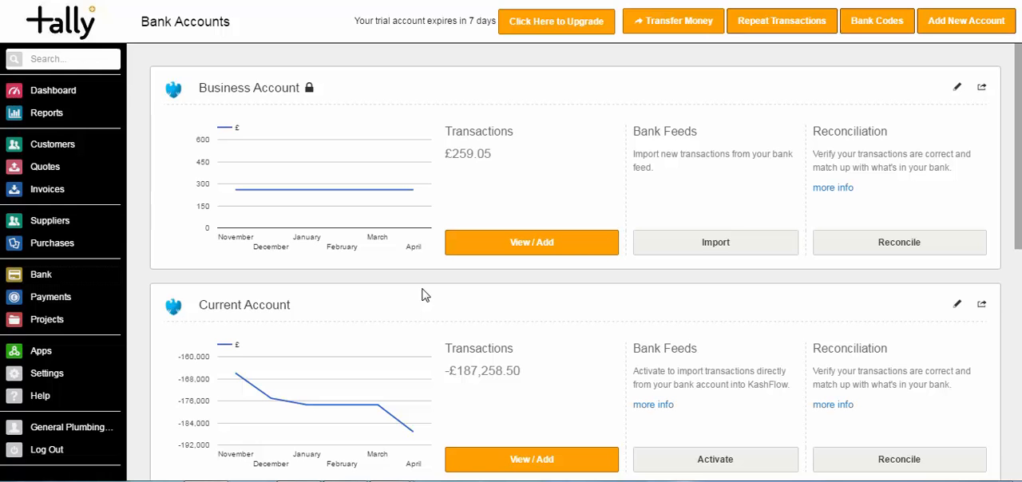
pyautogui.moveTo(540, 463)
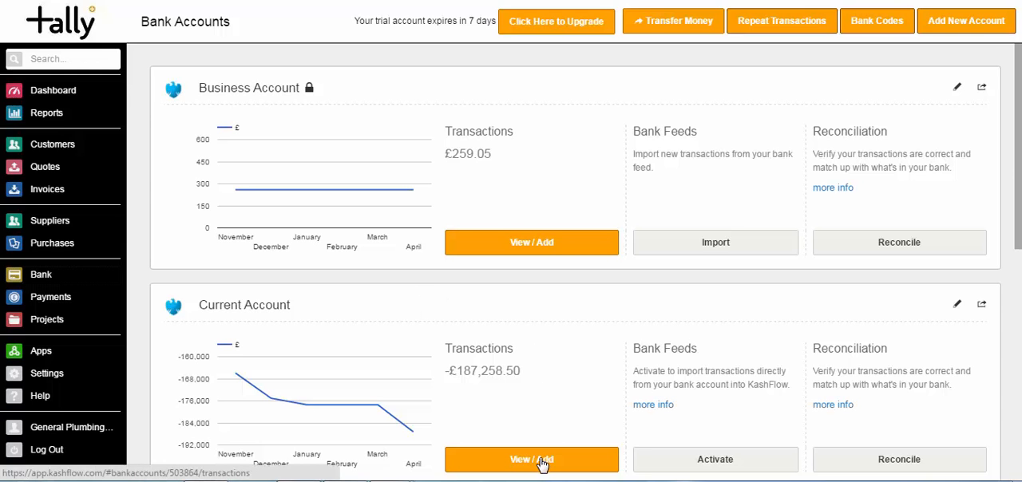
# In the Current Account, start a transaction dated 01/01/2016 coded 3500 - Dividend Paid.
pyautogui.click(530, 459)
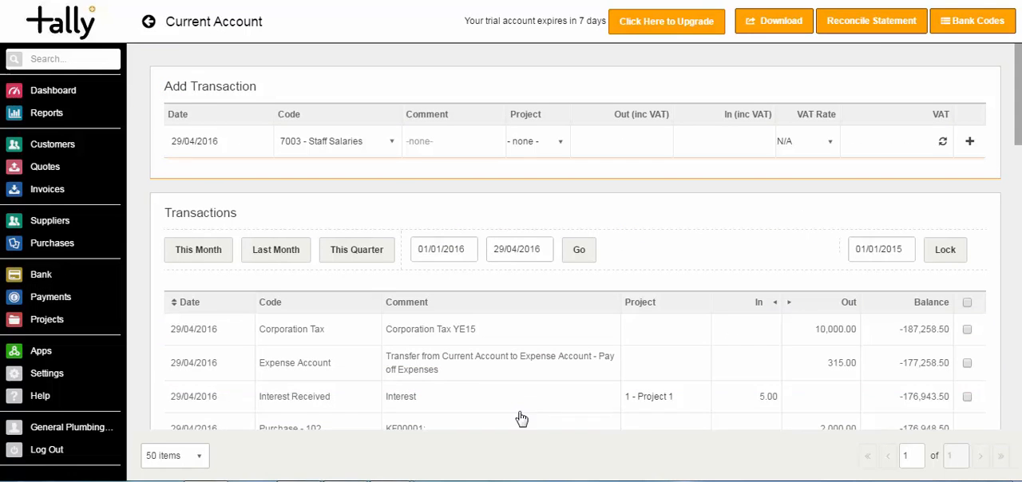
pyautogui.click(216, 141)
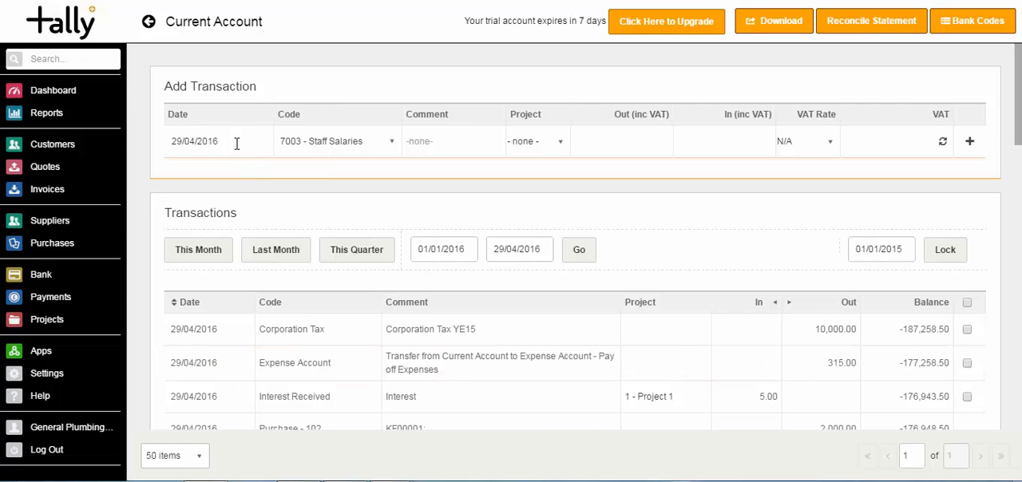
pyautogui.click(194, 141)
pyautogui.write('d')
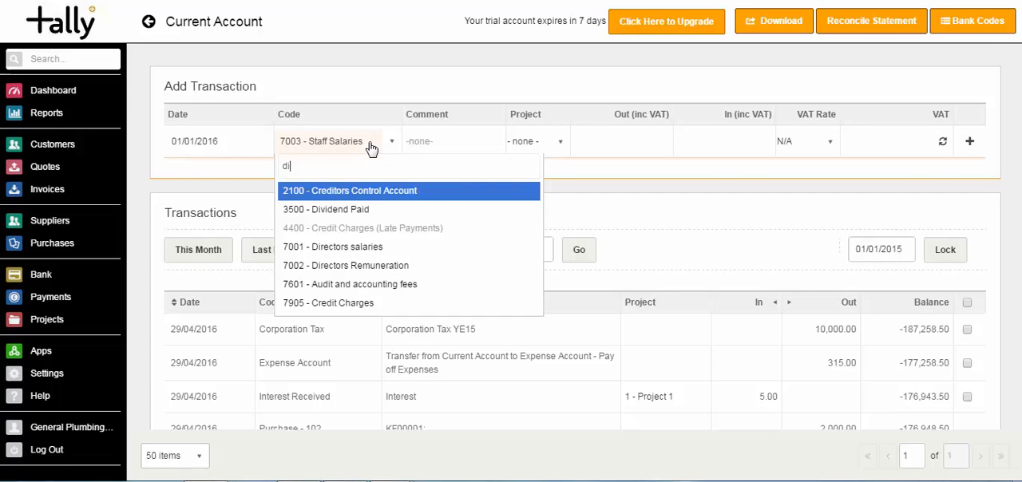
pyautogui.write('iv')
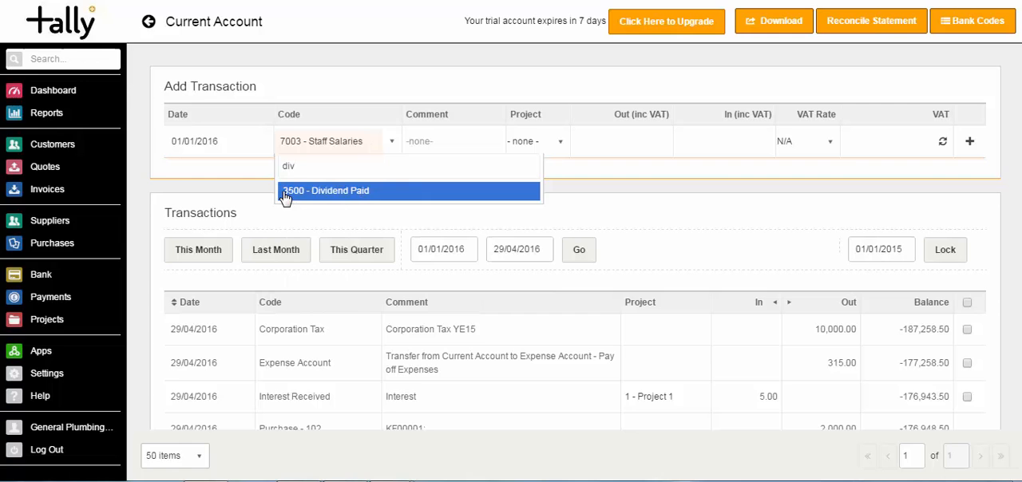
pyautogui.click(326, 190)
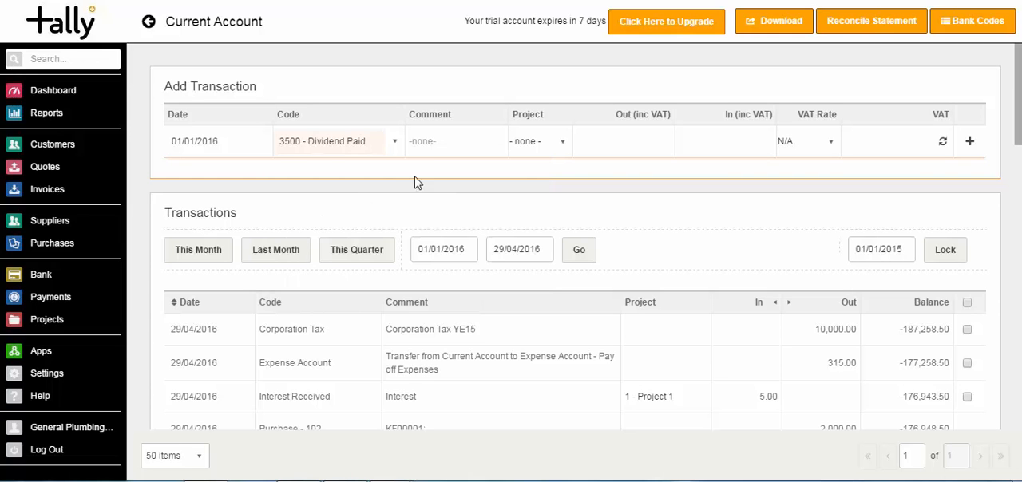
# Comment it 'Quarterly Payment - Jan', set Out 4000 and record the payment.
pyautogui.click(444, 141)
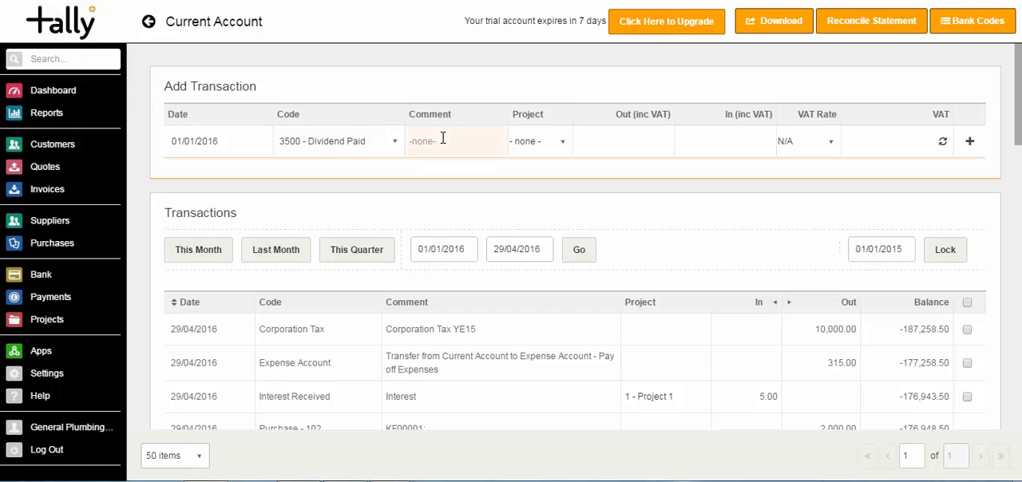
pyautogui.write('Quart')
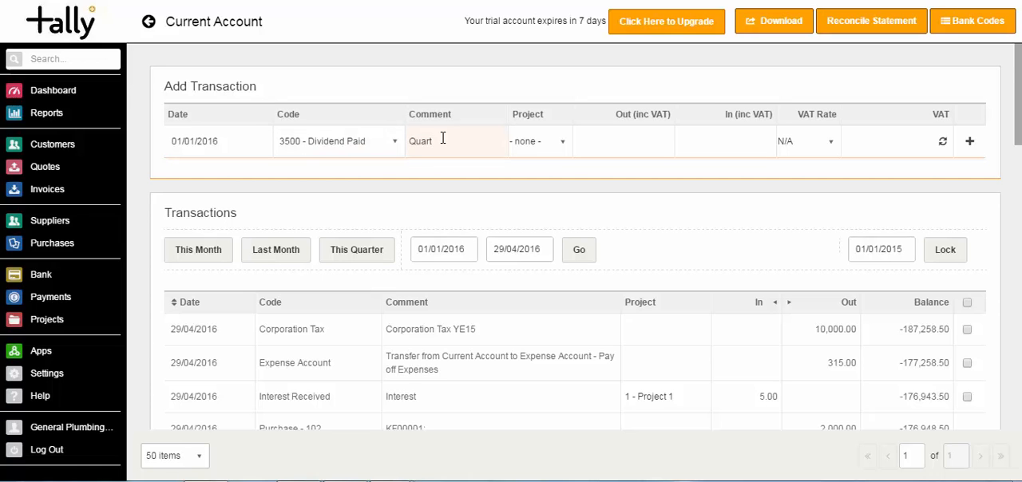
pyautogui.write('erly Payment - Jar')
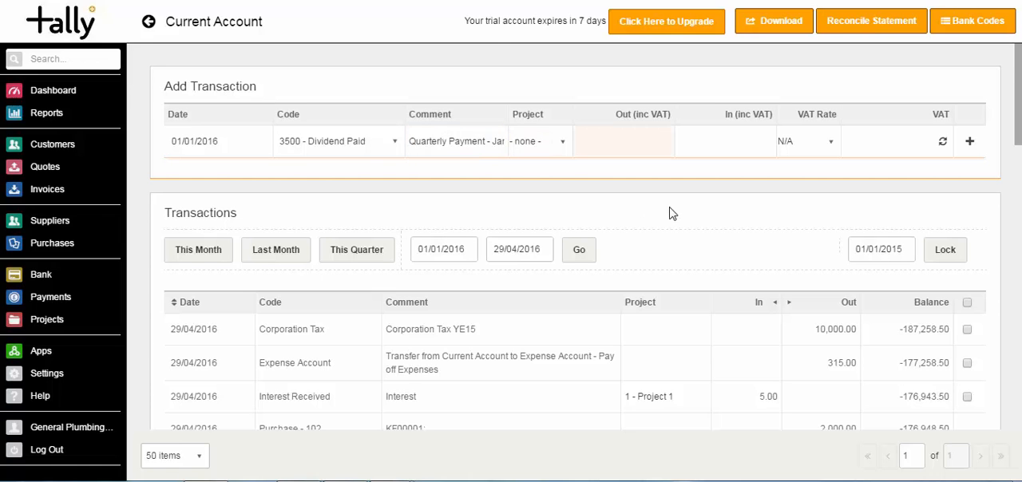
pyautogui.write('4000')
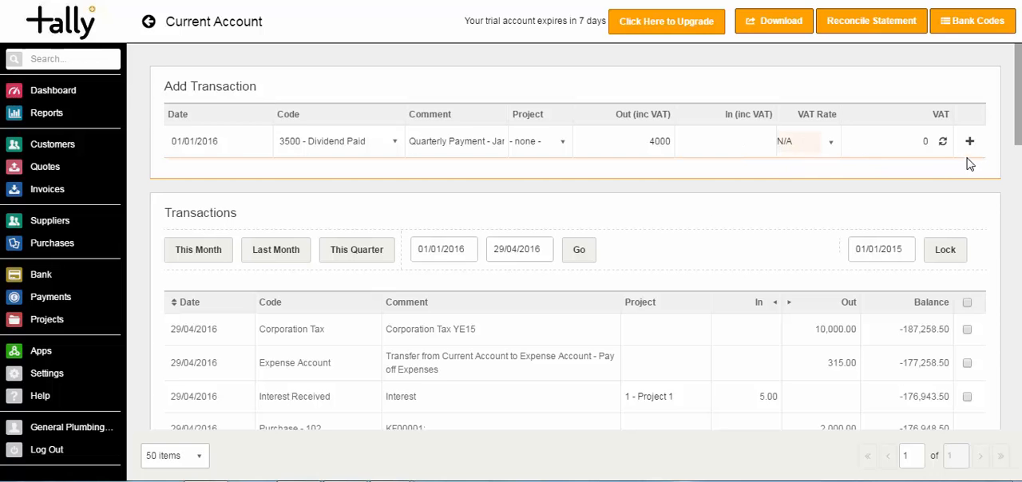
pyautogui.click(970, 142)
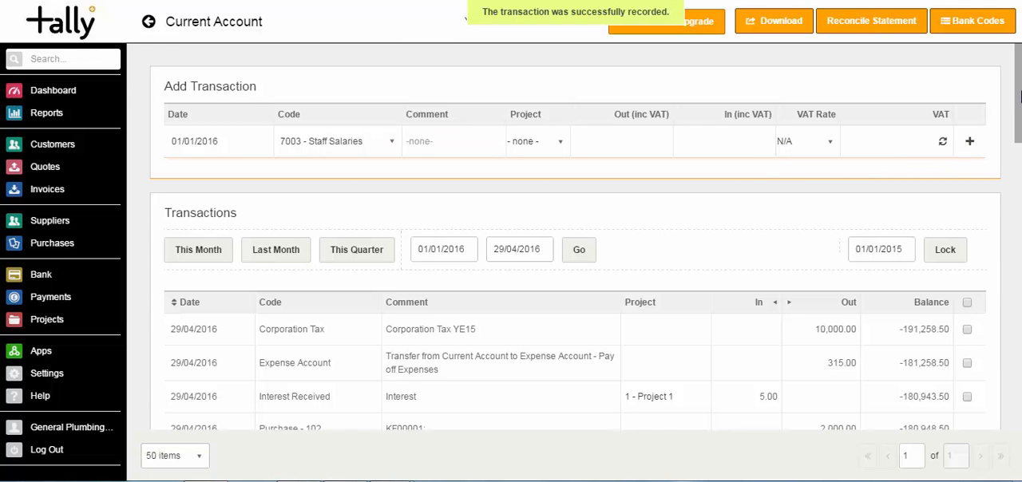
pyautogui.scroll(-3)
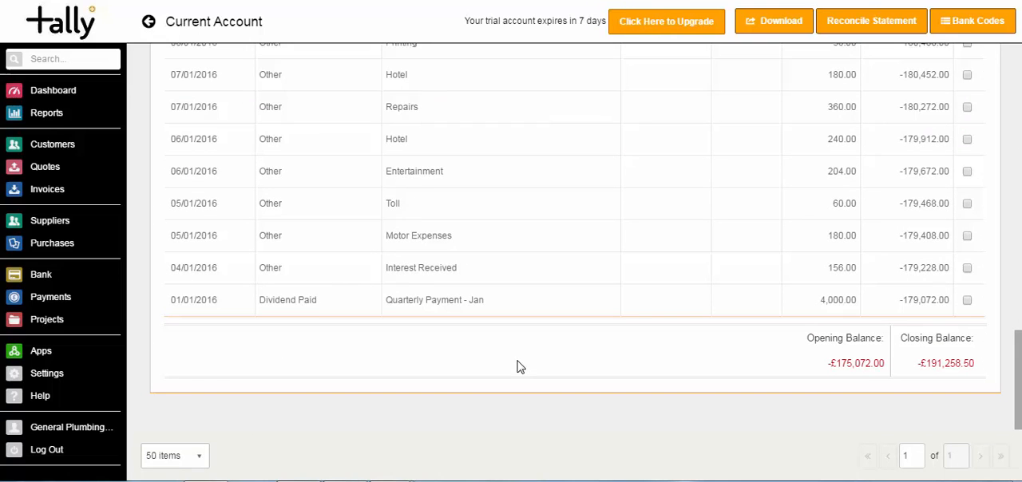
pyautogui.moveTo(393, 332)
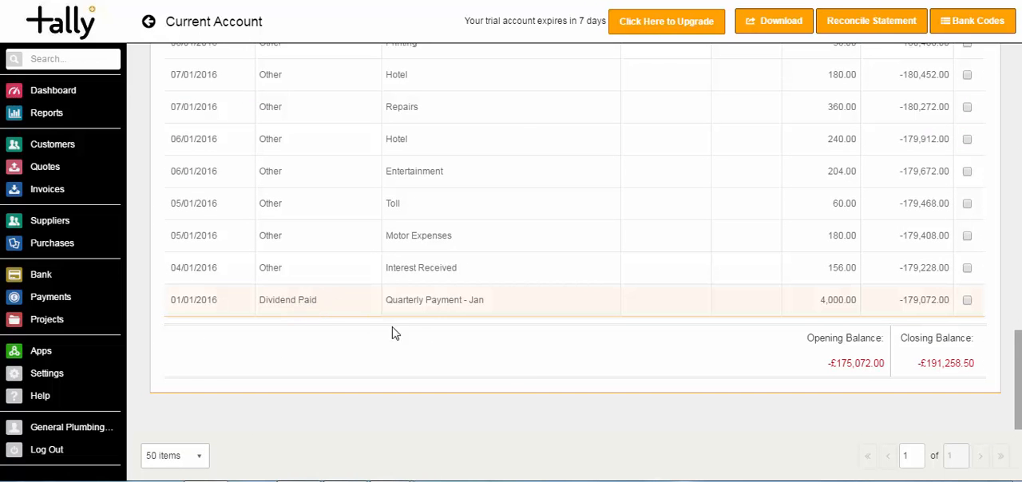
pyautogui.moveTo(793, 313)
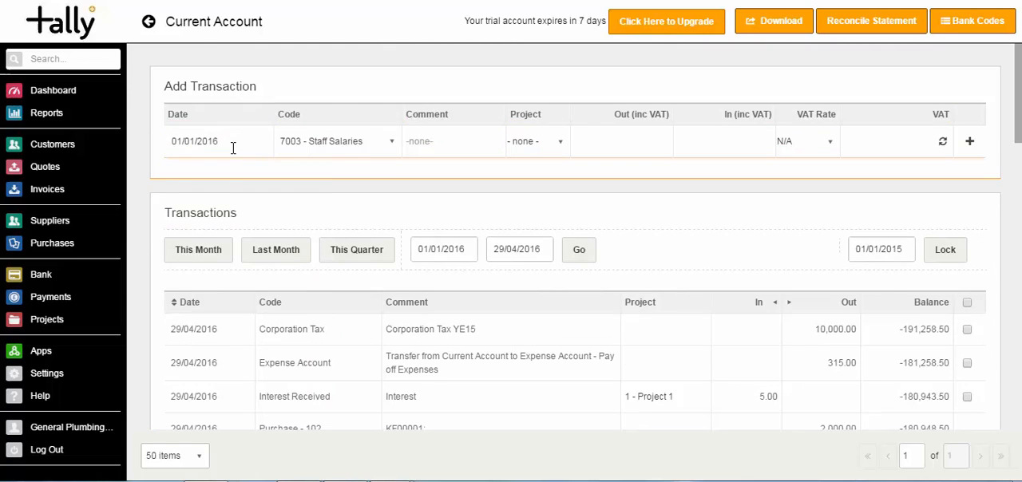
# Record a 5000 Dividend Paid payment dated 01/04/2016 commented as the April quarterly payment.
pyautogui.click(195, 141)
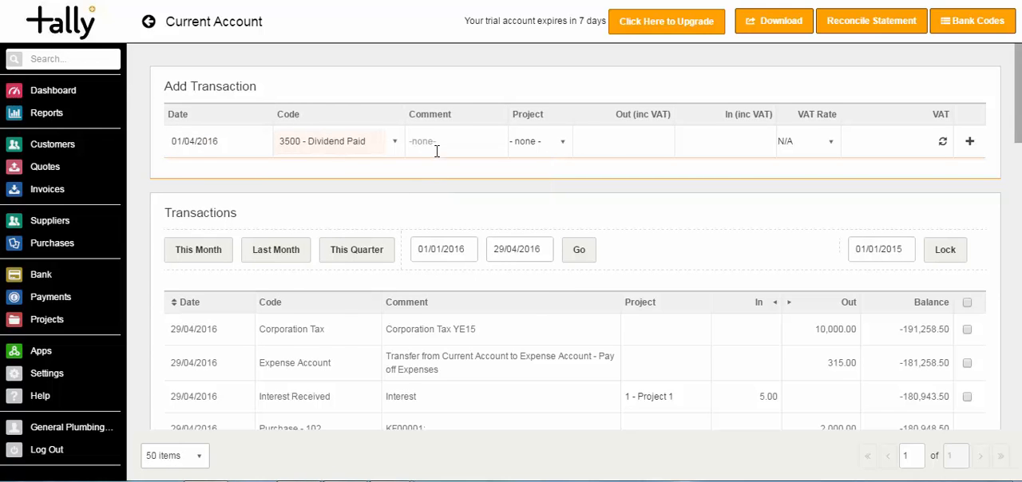
pyautogui.write('Quar')
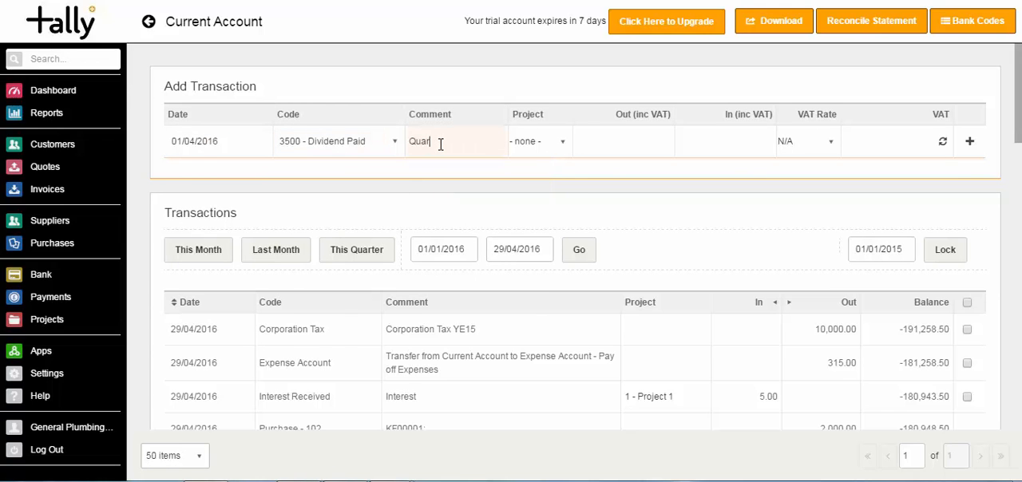
pyautogui.write('terly Payment - Ap')
pyautogui.click(623, 140)
pyautogui.write('5000')
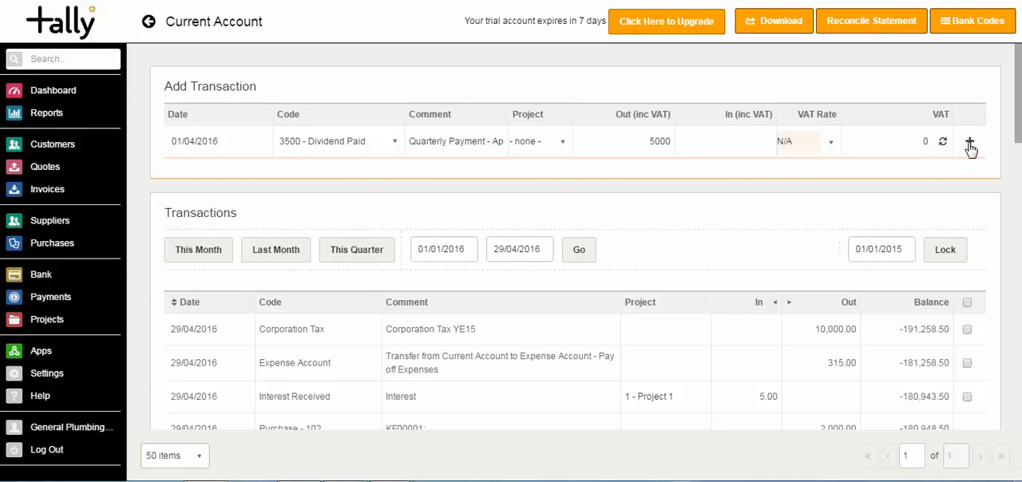
pyautogui.click(969, 144)
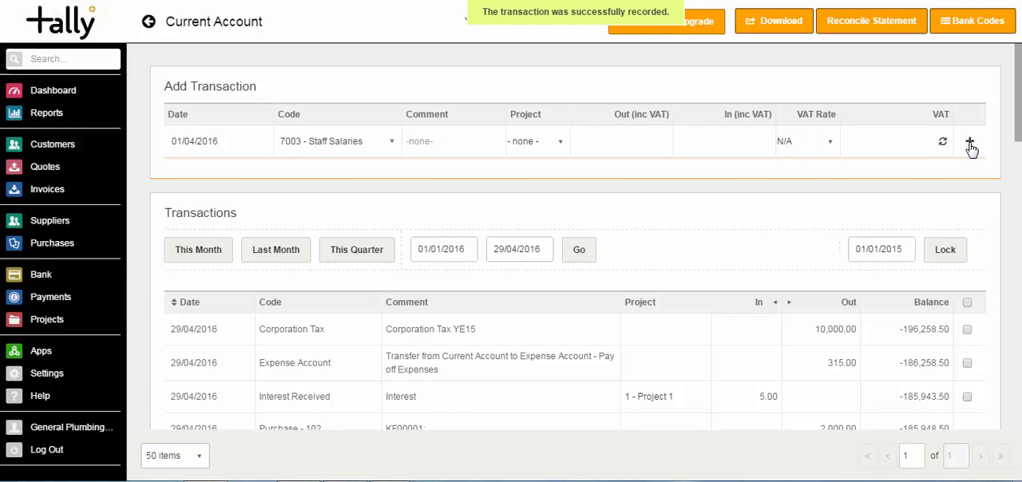
pyautogui.scroll(-3)
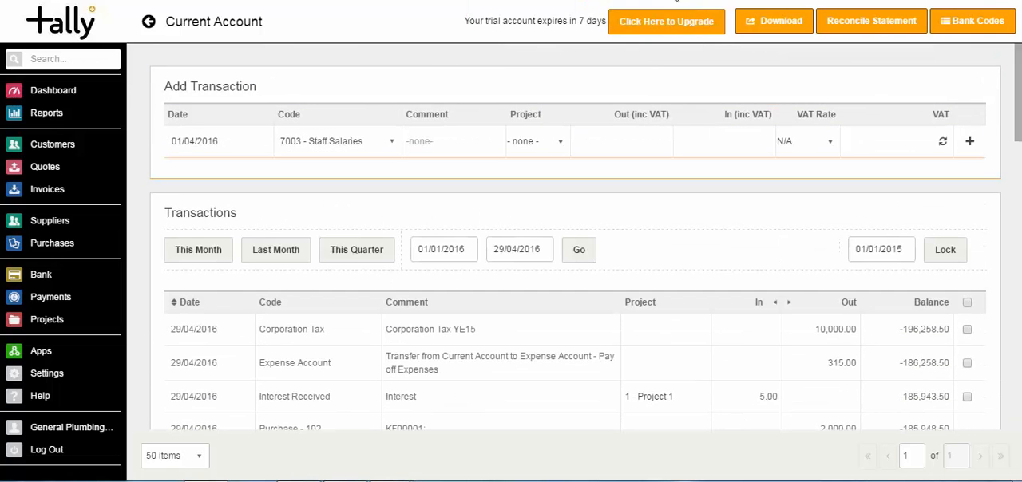
pyautogui.moveTo(134, 72)
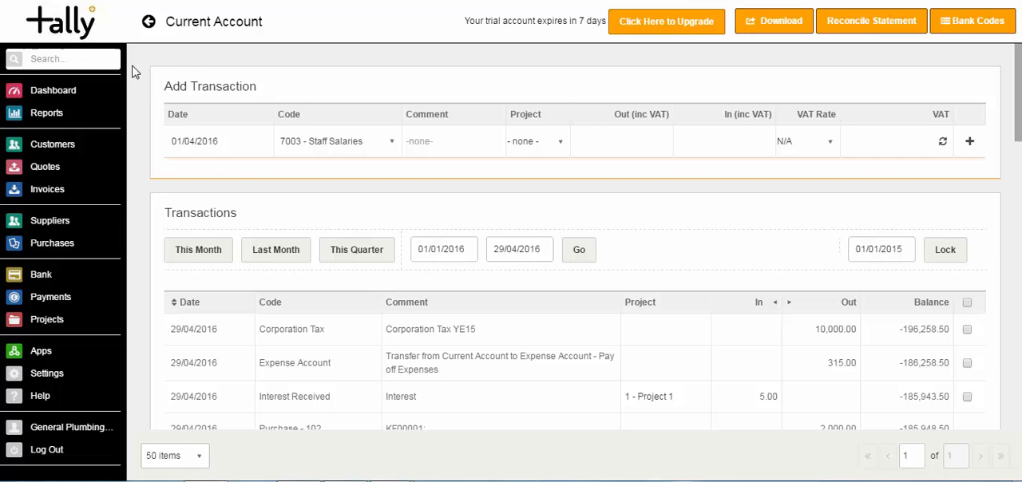
pyautogui.moveTo(45, 115)
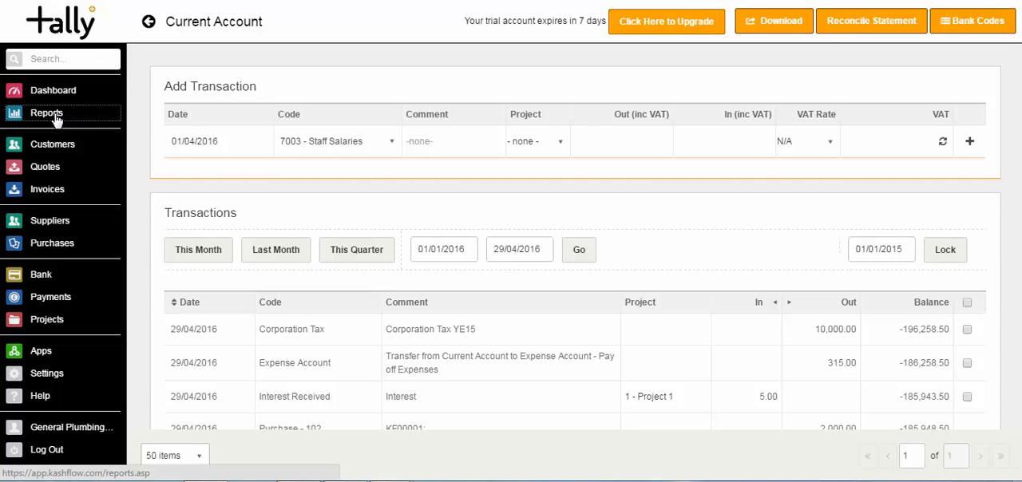
# Go to General Reports and locate Balance Sheet in the list.
pyautogui.click(45, 111)
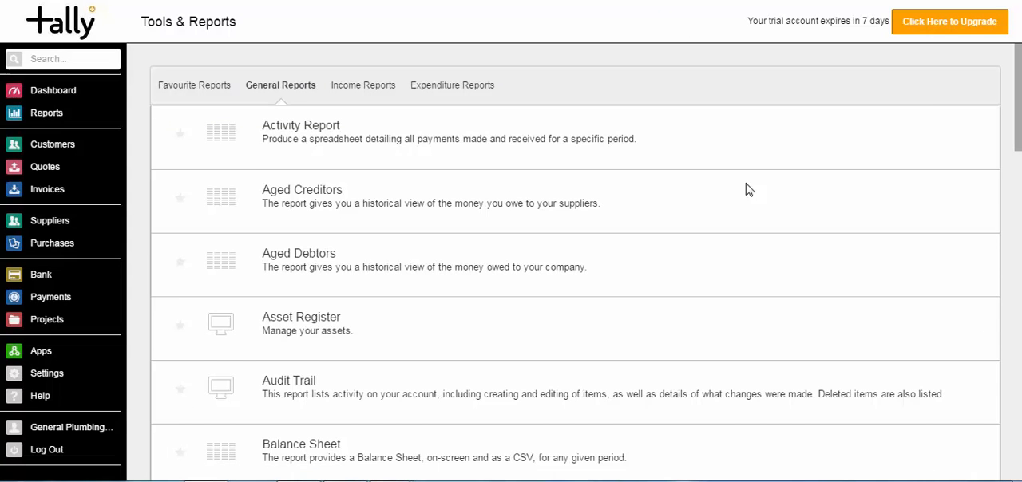
pyautogui.scroll(-3)
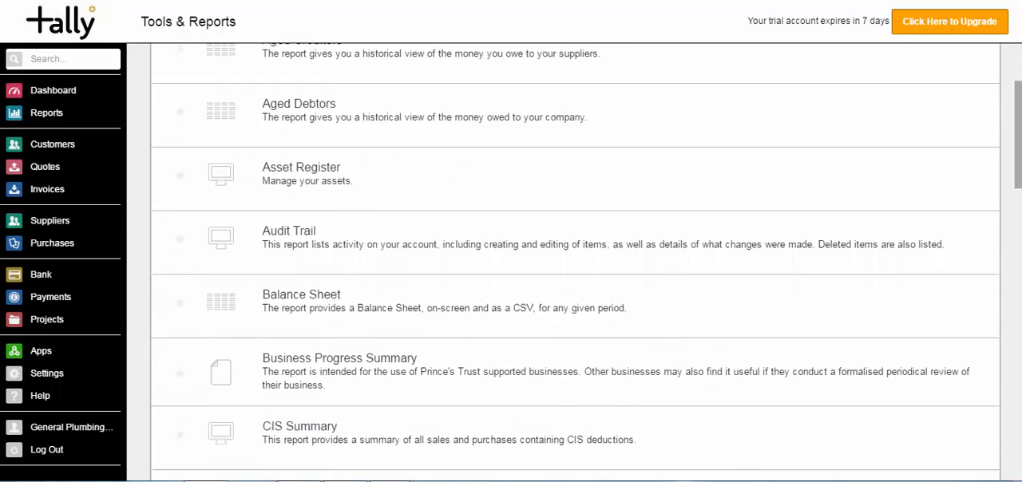
pyautogui.scroll(-3)
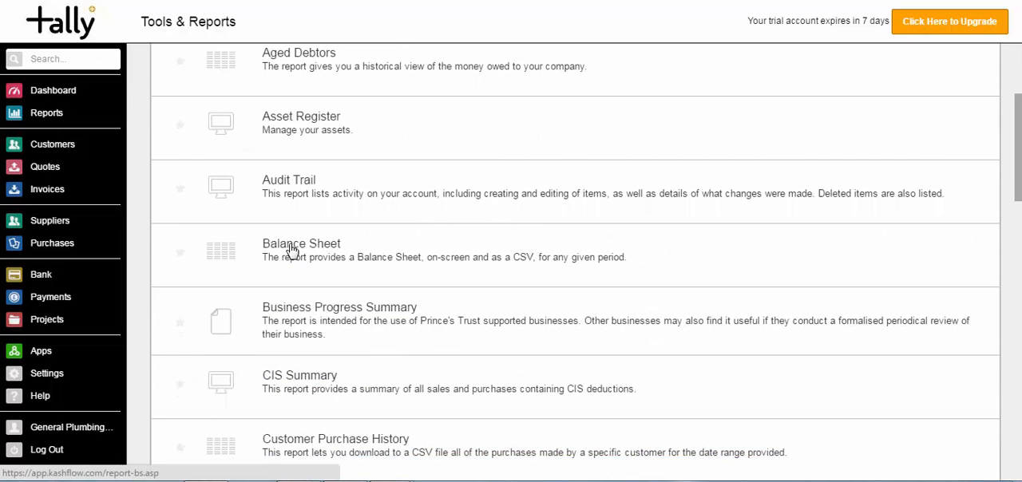
# Run the Balance Sheet for 29/04/2016 and locate Dividend Paid -9,000.00 under Capital and Reserves.
pyautogui.click(300, 242)
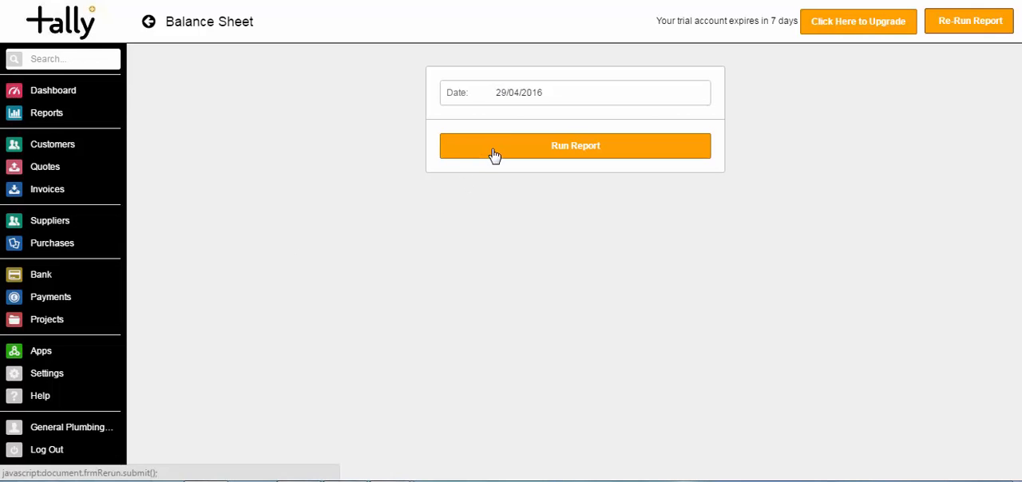
pyautogui.click(574, 146)
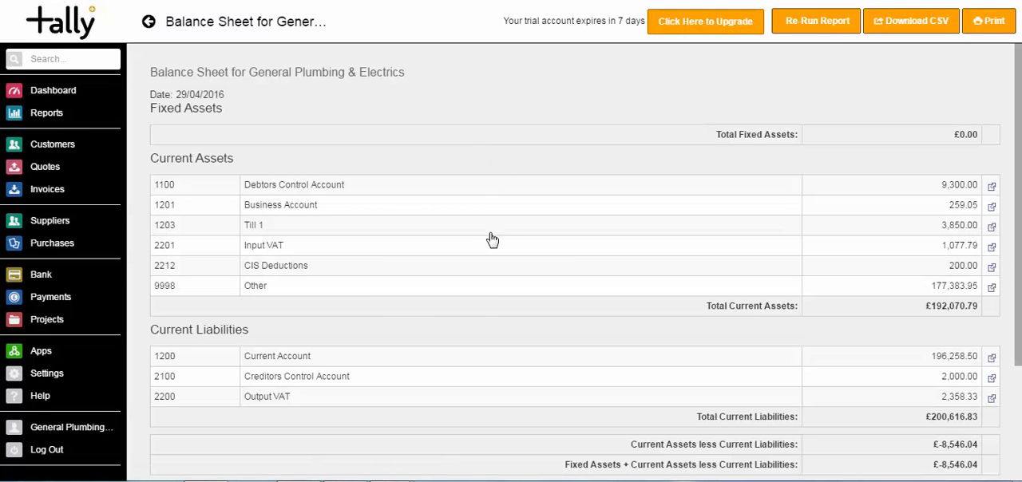
pyautogui.scroll(-3)
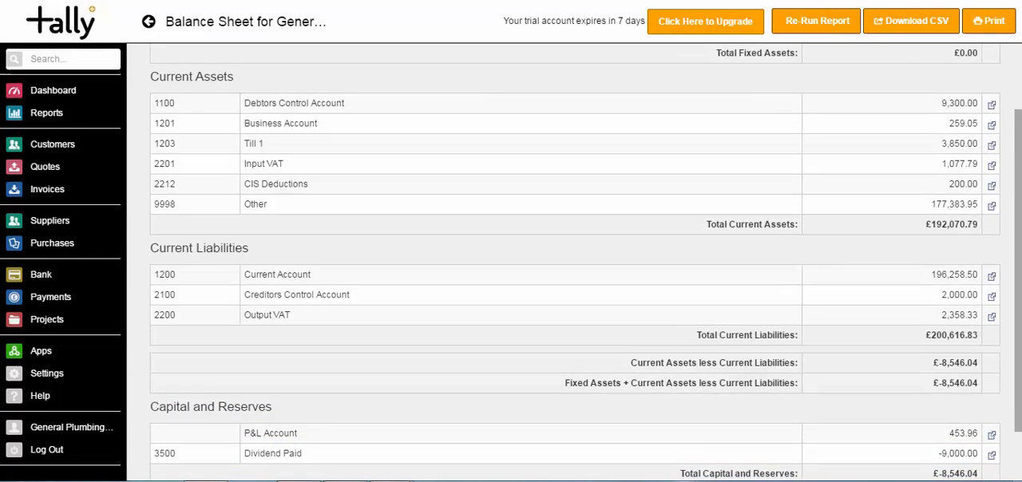
pyautogui.scroll(-3)
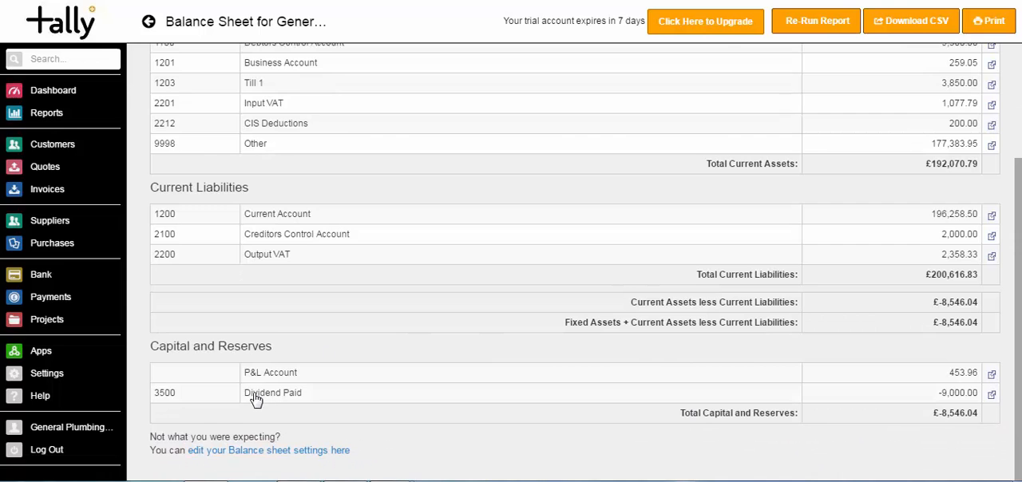
pyautogui.moveTo(323, 399)
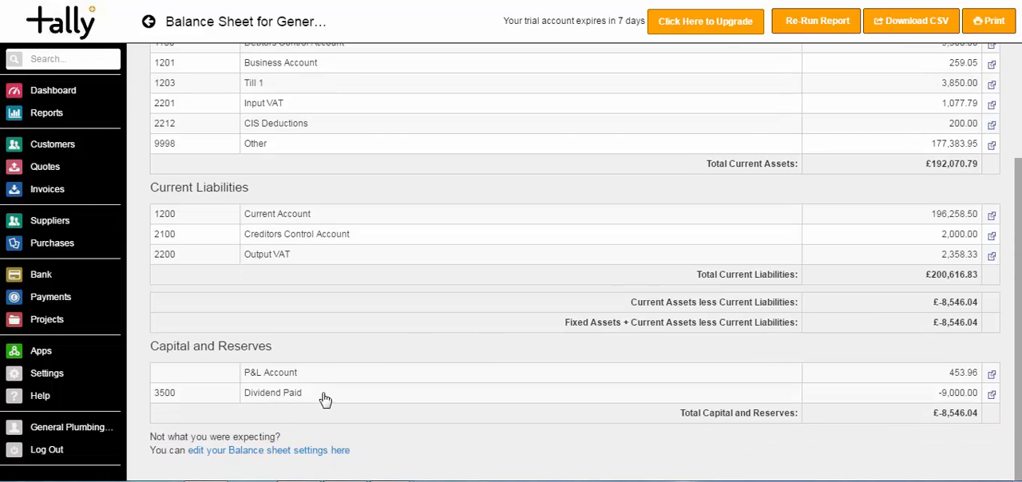
pyautogui.moveTo(955, 398)
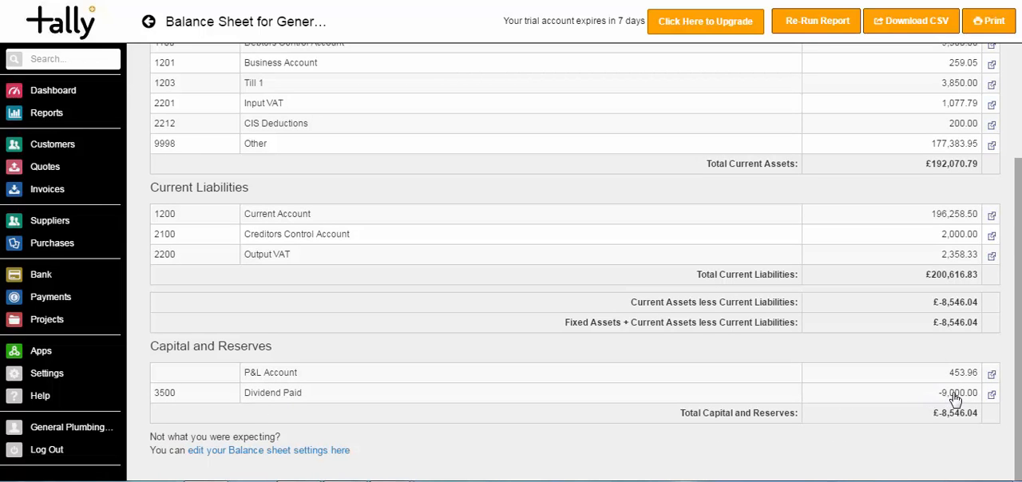
pyautogui.moveTo(926, 396)
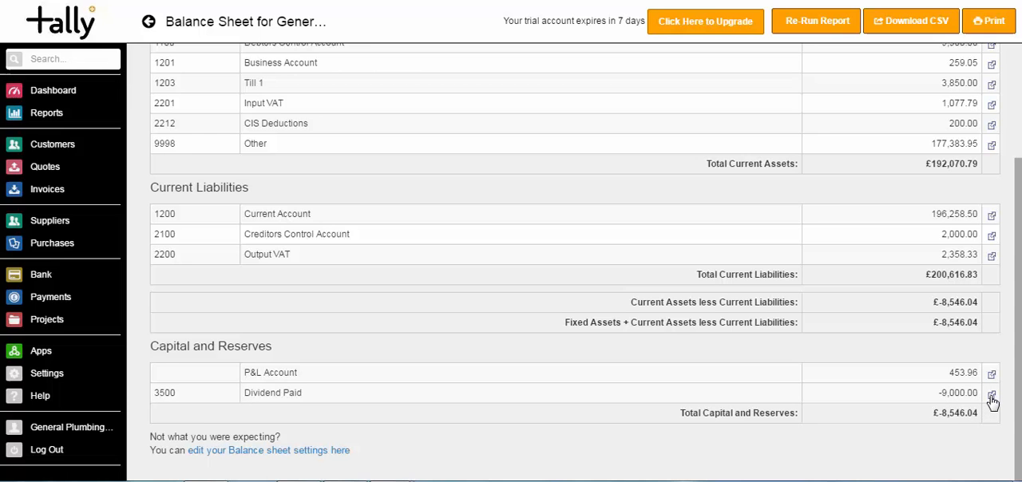
pyautogui.moveTo(993, 396)
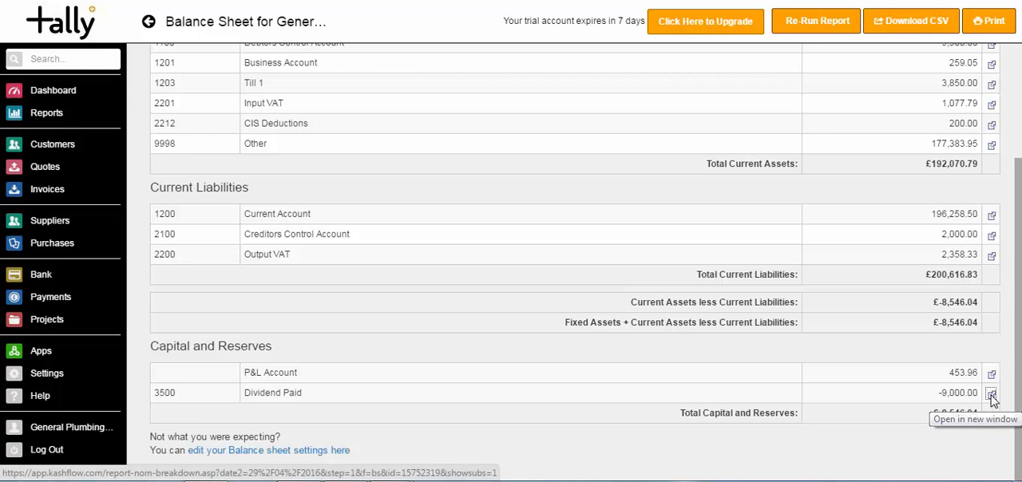
# View the Dividend Paid breakdown (4,000.00 and 5,000.00), then go to the Trial Balance report.
pyautogui.click(999, 393)
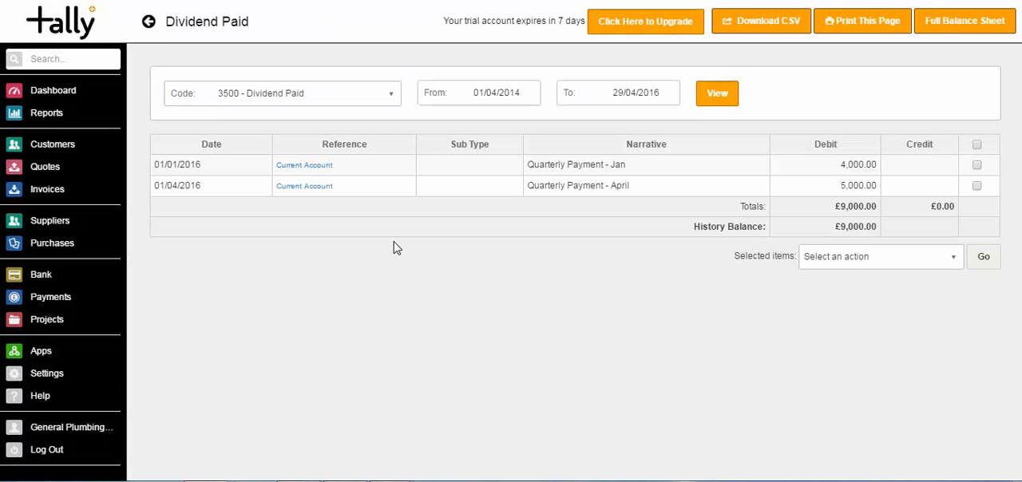
pyautogui.moveTo(319, 222)
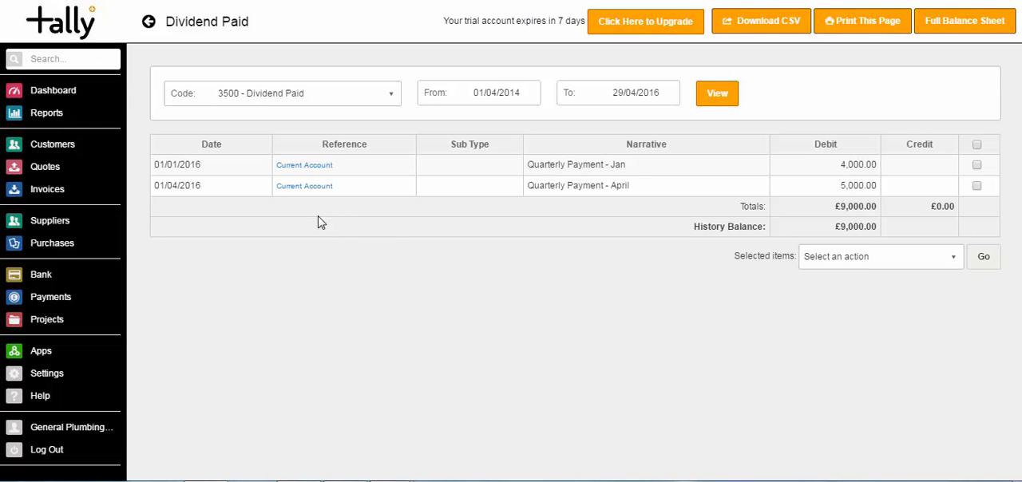
pyautogui.moveTo(351, 247)
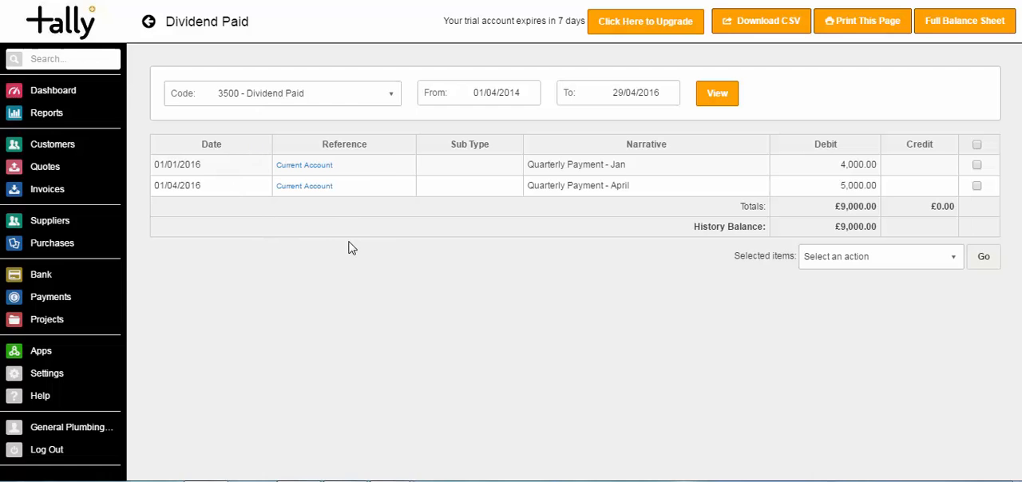
pyautogui.moveTo(551, 178)
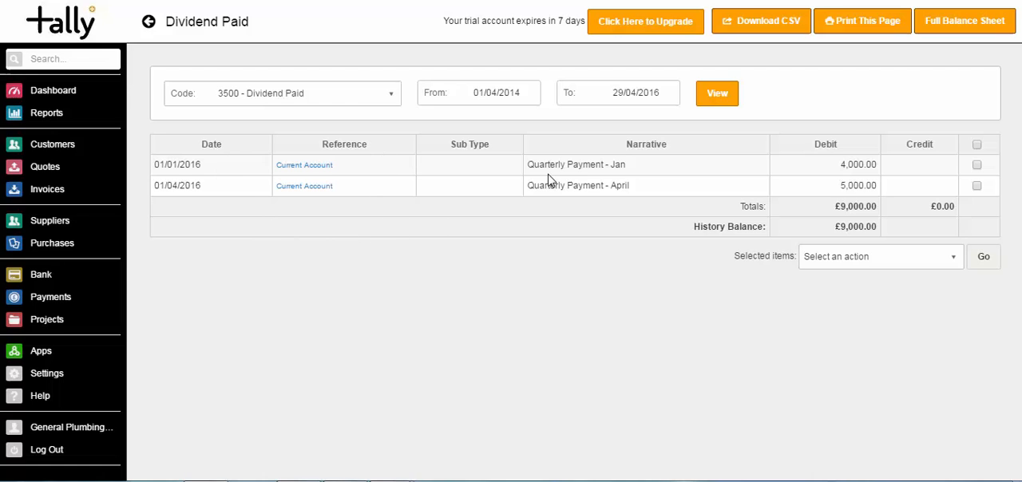
pyautogui.moveTo(819, 193)
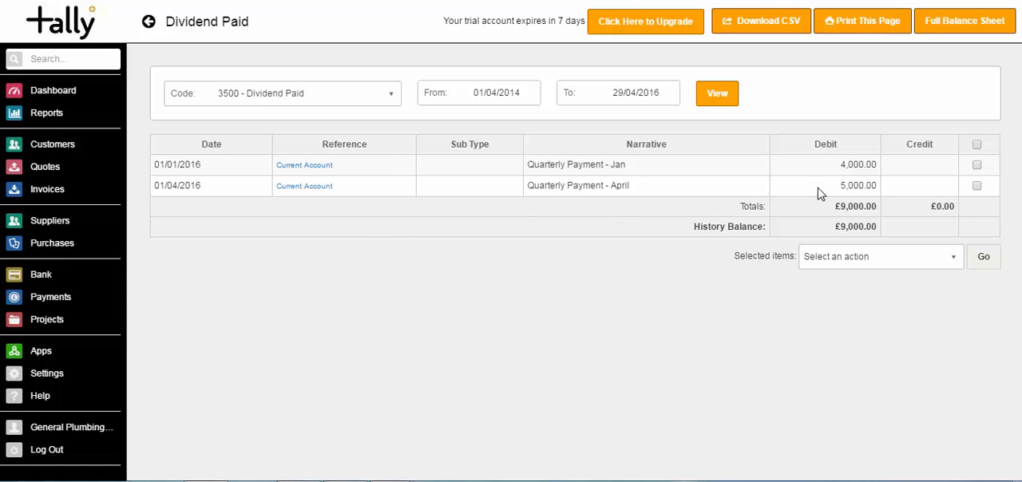
pyautogui.moveTo(839, 208)
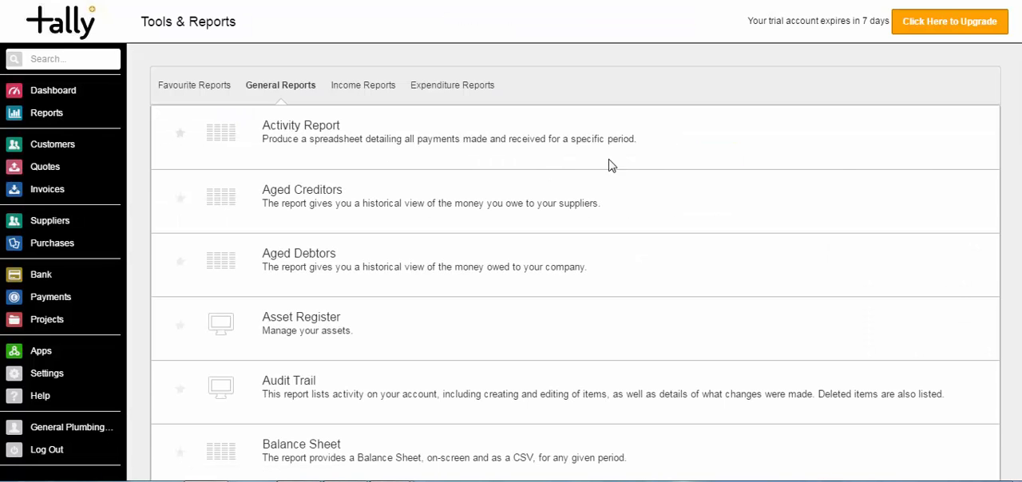
pyautogui.scroll(-3)
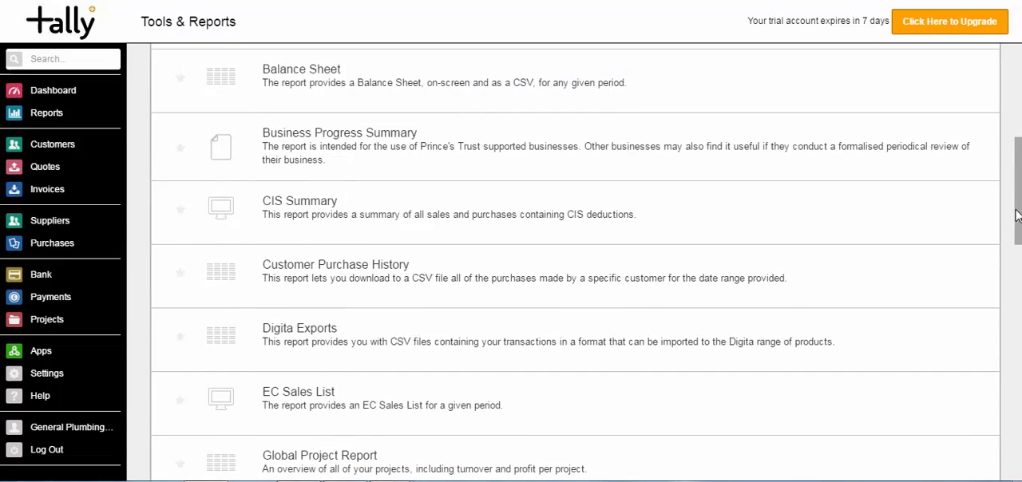
pyautogui.scroll(-3)
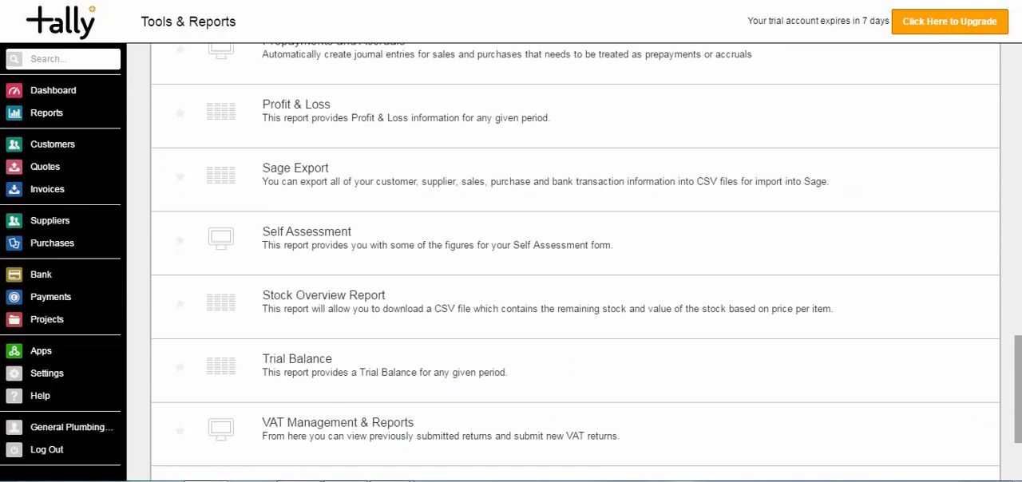
pyautogui.click(297, 358)
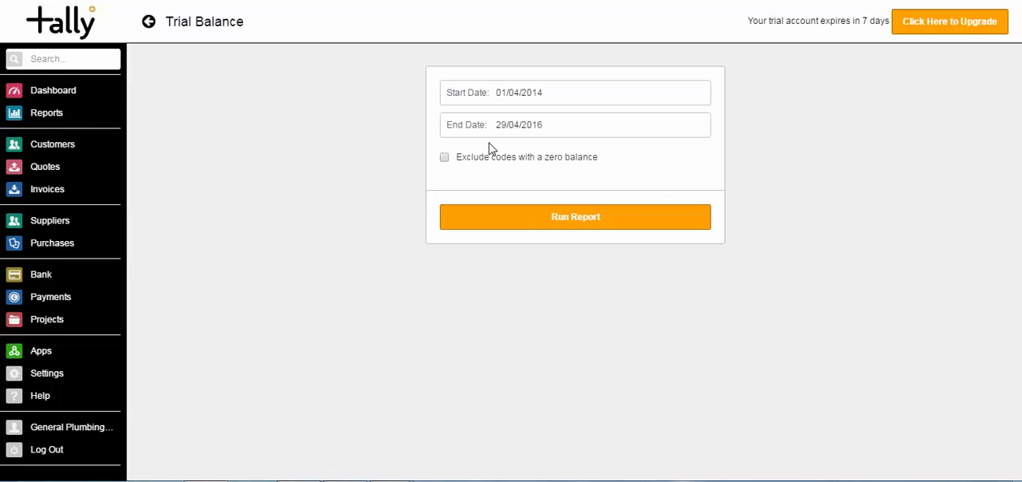
# Run the Trial Balance for 01/04/2014 to 29/04/2016 showing Dividend Paid £9,000.00 debit.
pyautogui.click(575, 217)
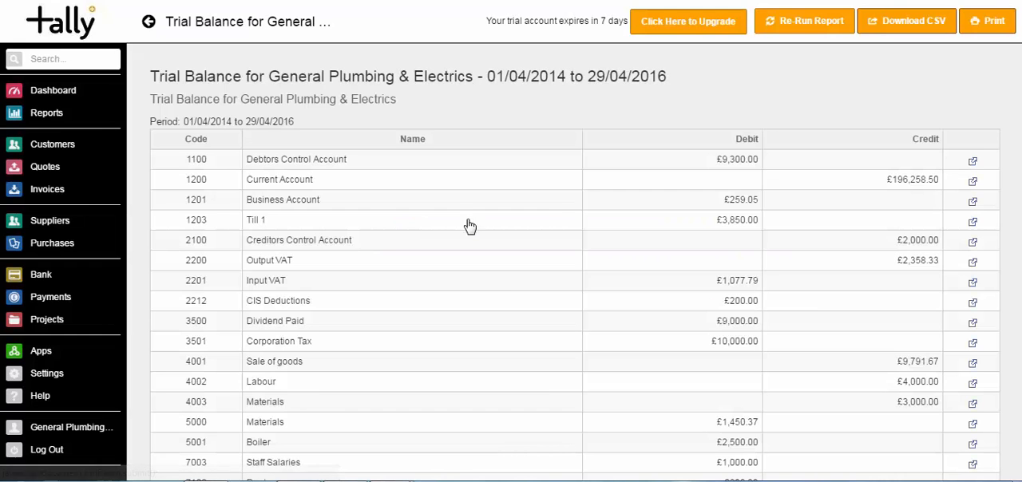
pyautogui.moveTo(373, 336)
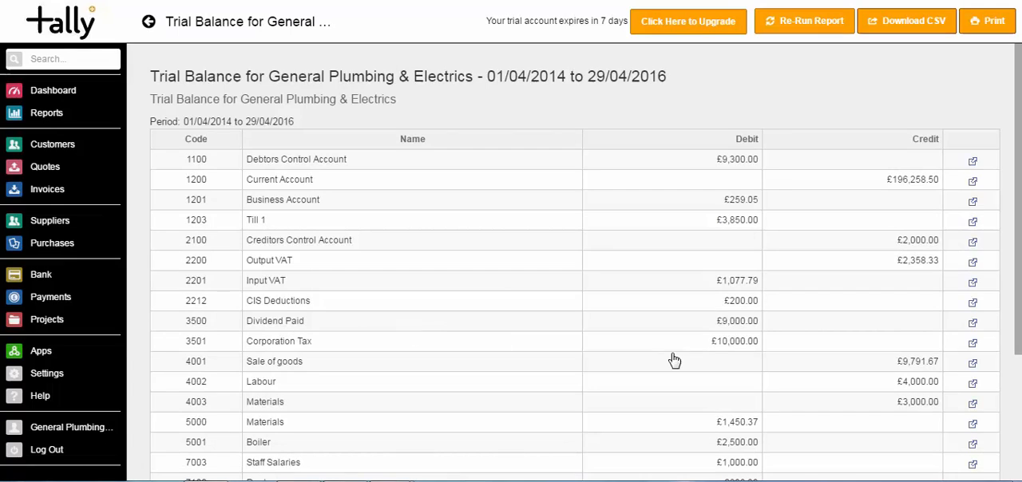
pyautogui.moveTo(696, 326)
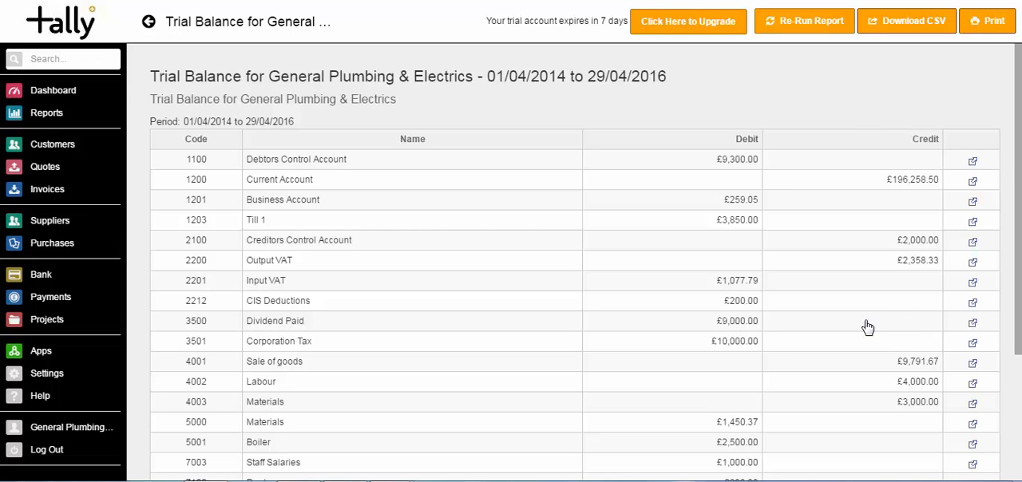
pyautogui.moveTo(54, 89)
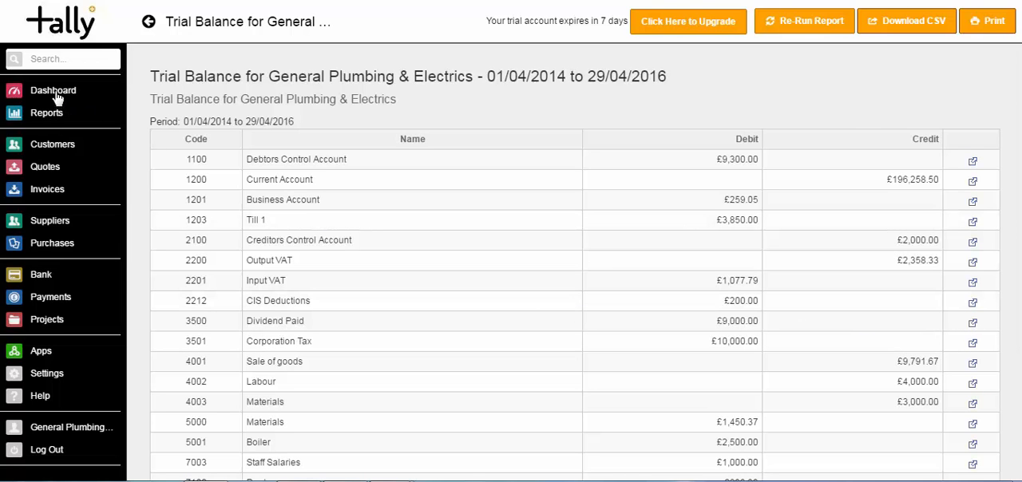